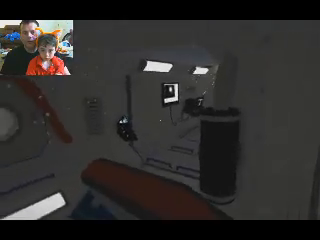
{"action": "mouse_move", "coordinate": [160, 120]}
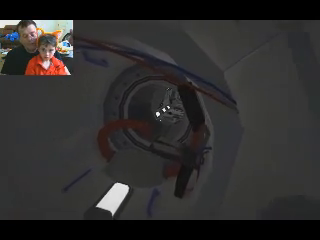
{"action": "key", "text": "Escape"}
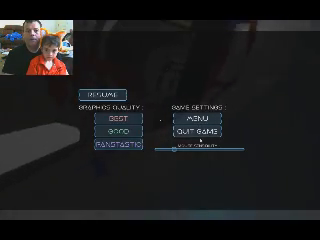